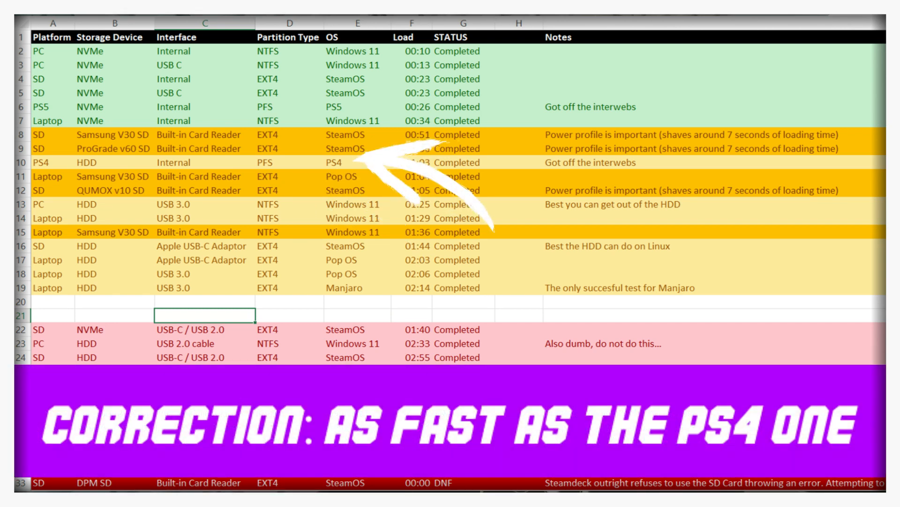
scroll(down, 3)
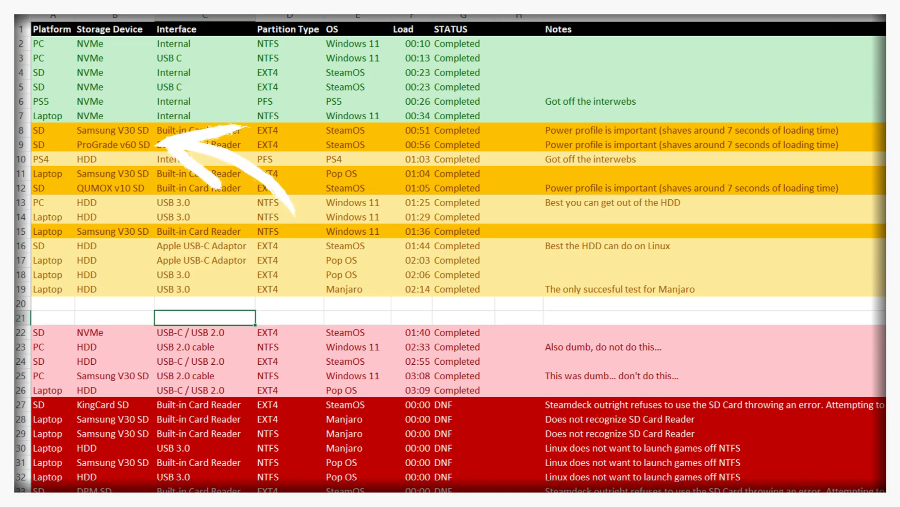